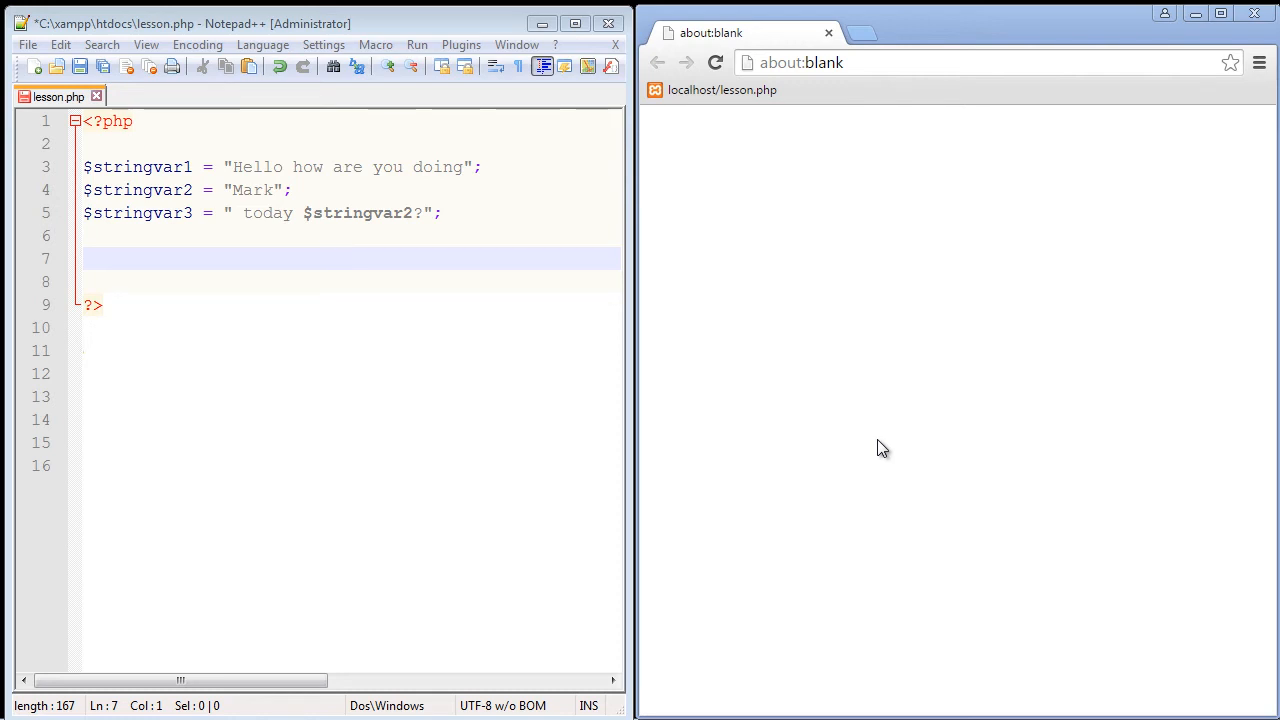
pyautogui.moveTo(844, 412)
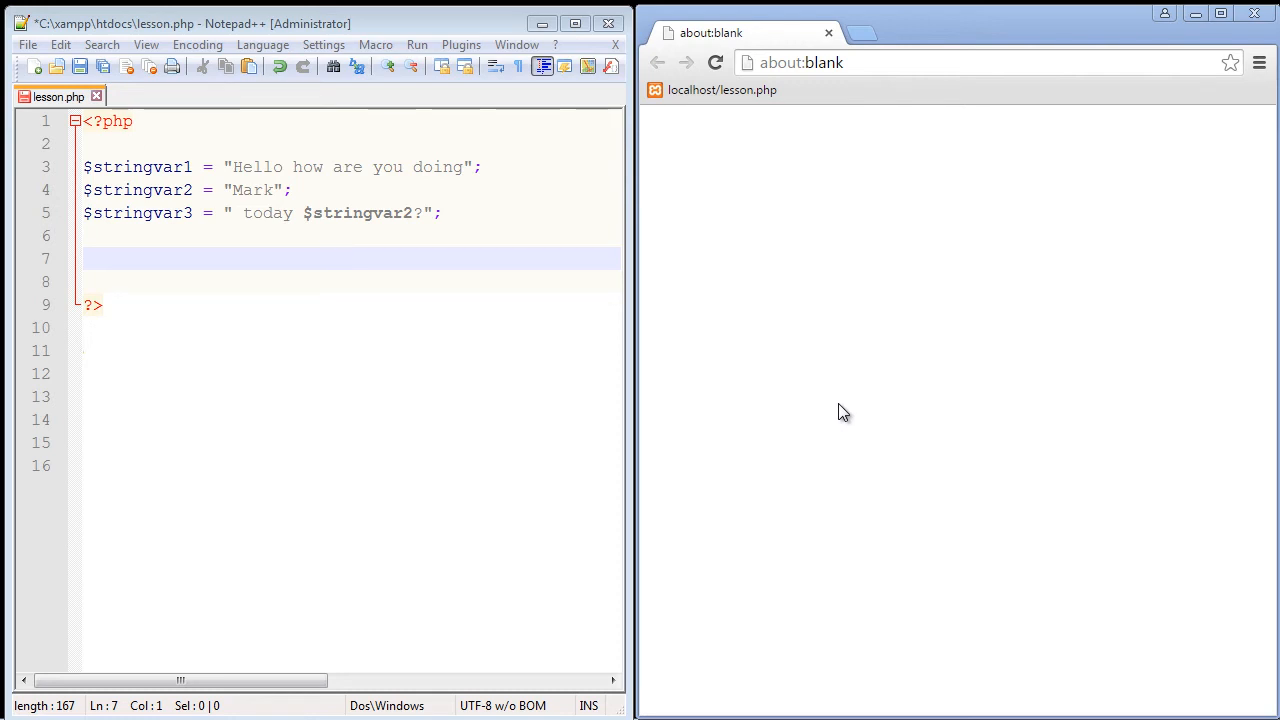
pyautogui.moveTo(848, 396)
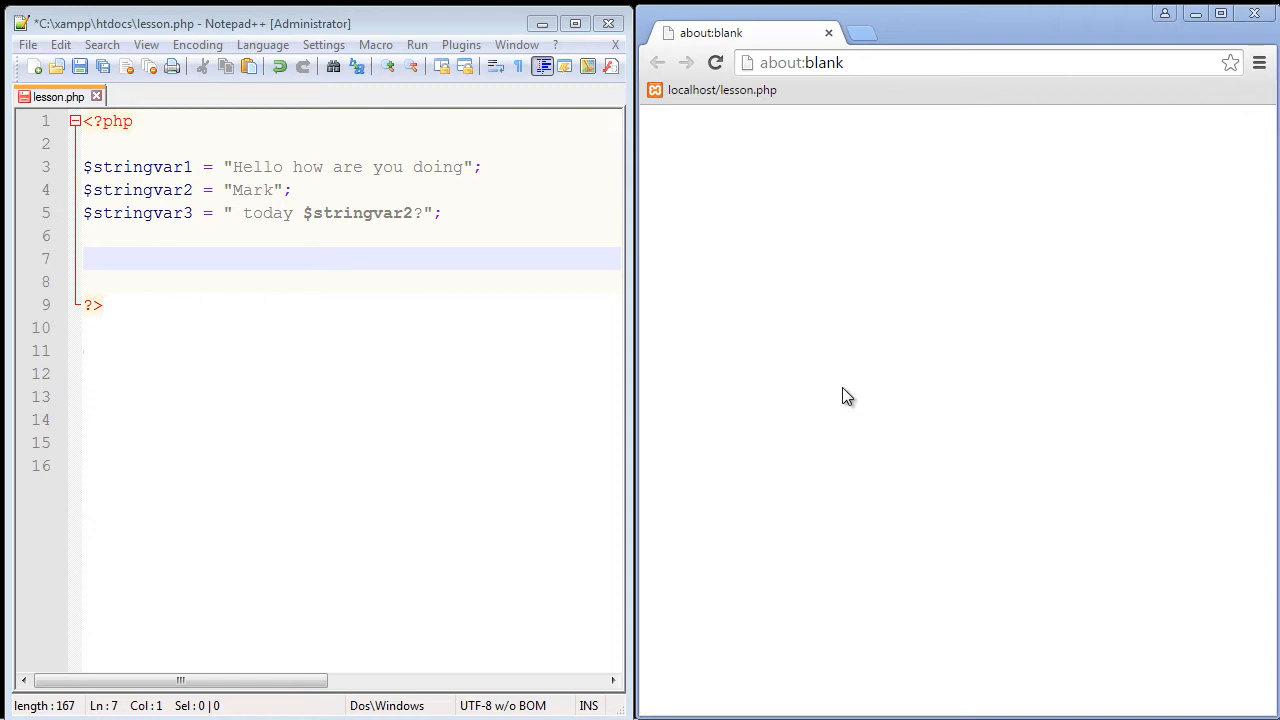
pyautogui.moveTo(468, 216)
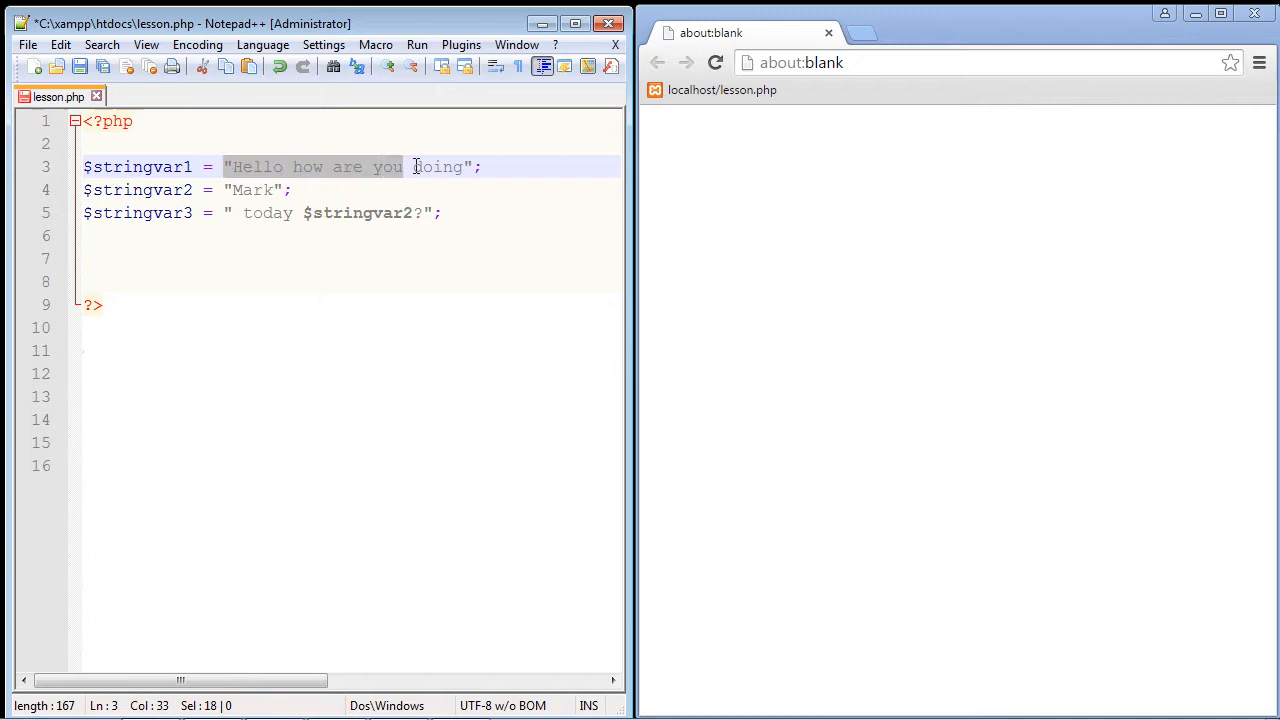
# Review the $stringvar3 string with its embedded $stringvar2 reference and position the caret for a new line.
pyautogui.click(268, 190)
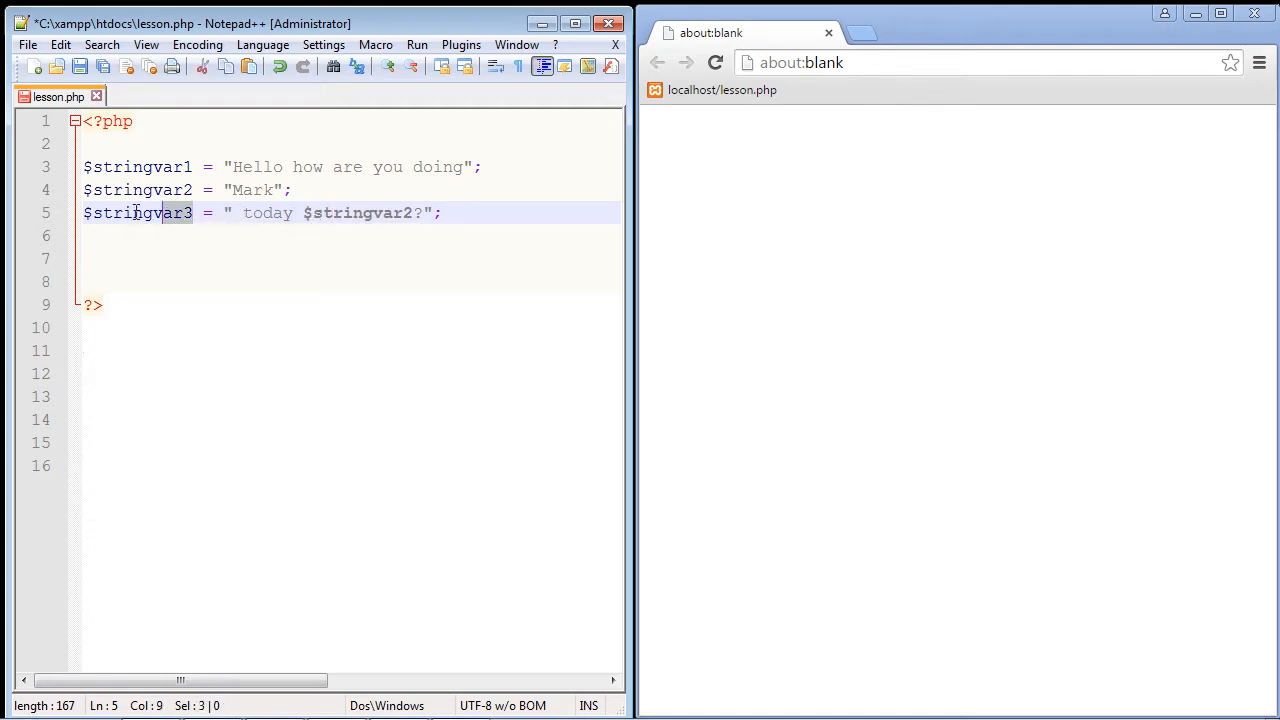
pyautogui.doubleClick(356, 212)
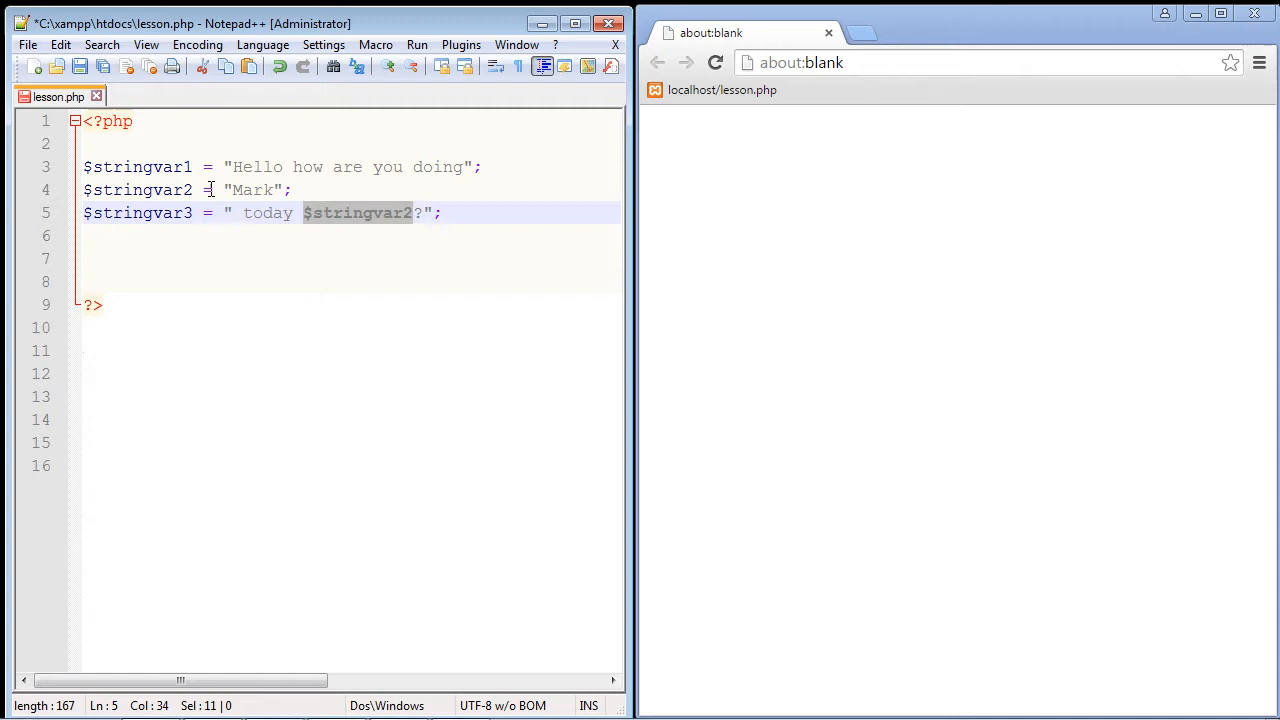
pyautogui.doubleClick(252, 190)
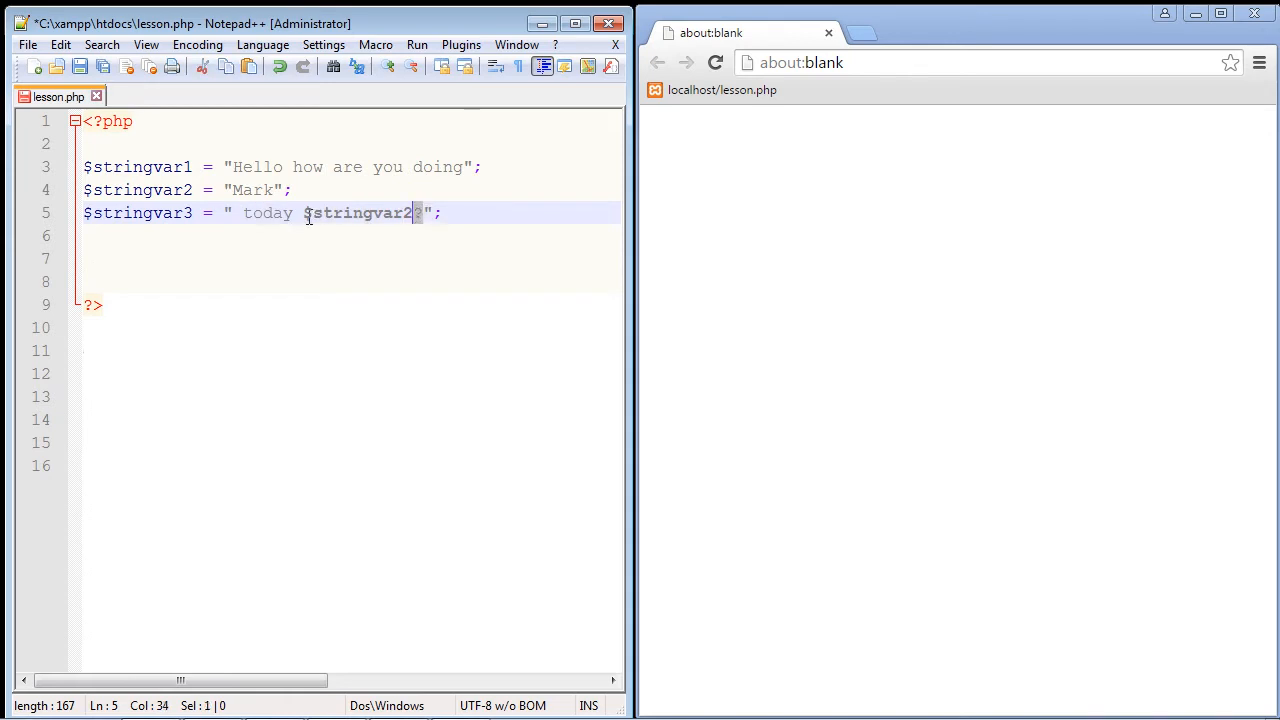
pyautogui.doubleClick(356, 212)
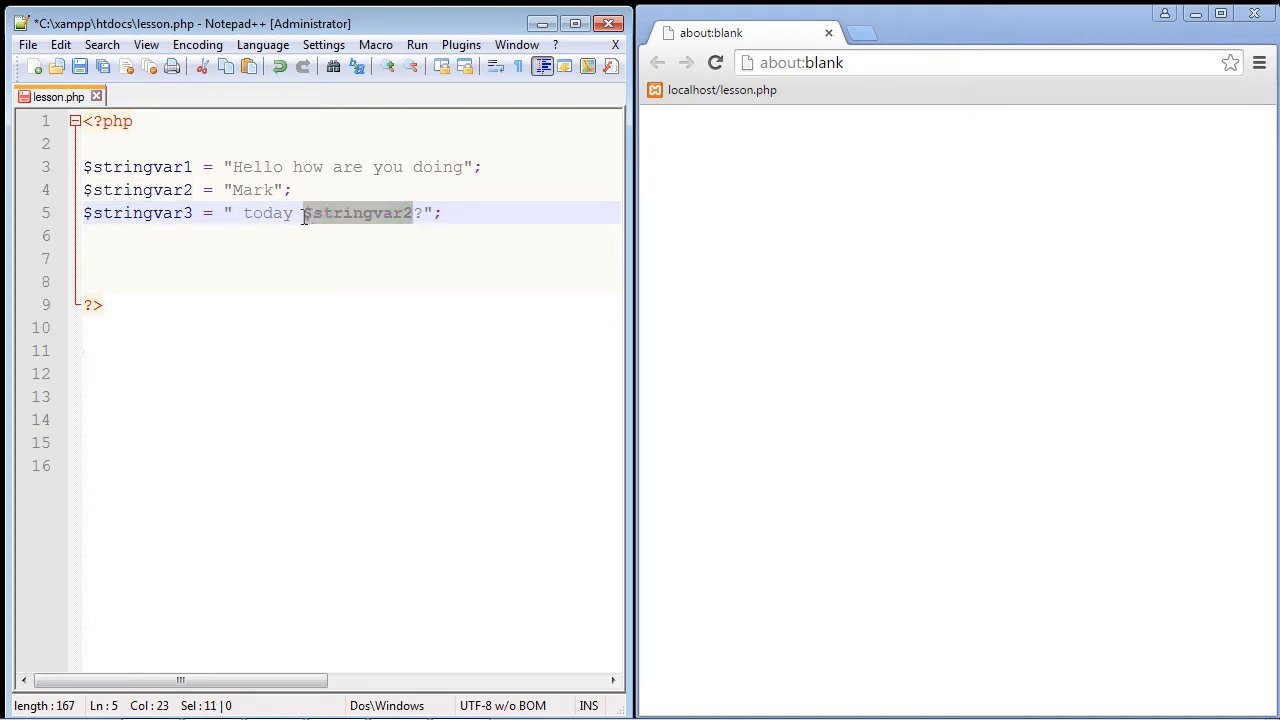
pyautogui.click(304, 212)
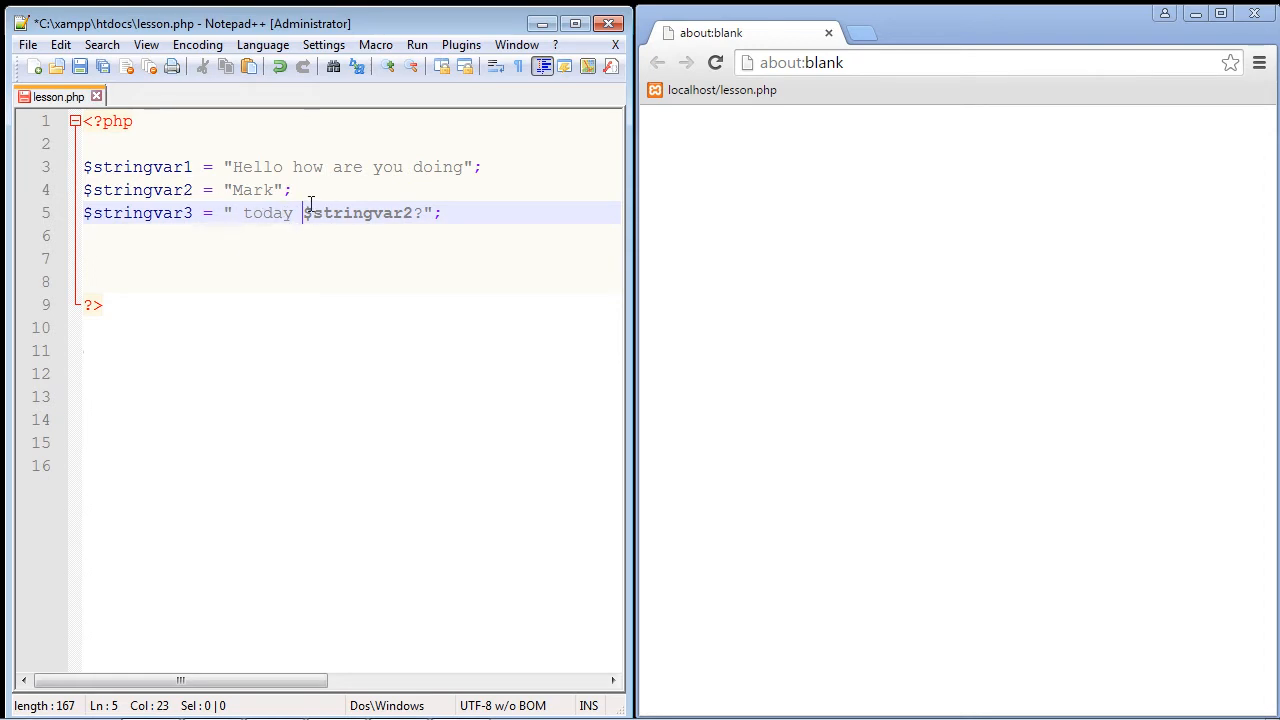
pyautogui.click(458, 212)
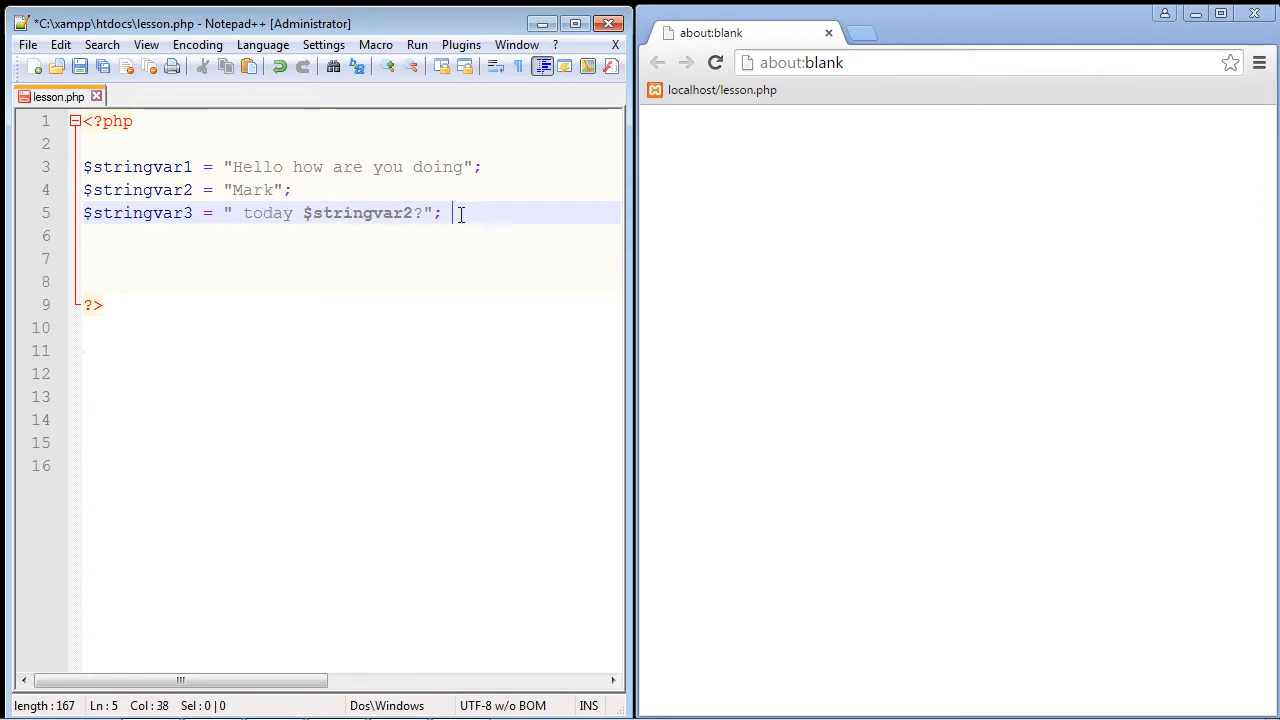
pyautogui.moveTo(440, 212); pyautogui.dragTo(224, 212)
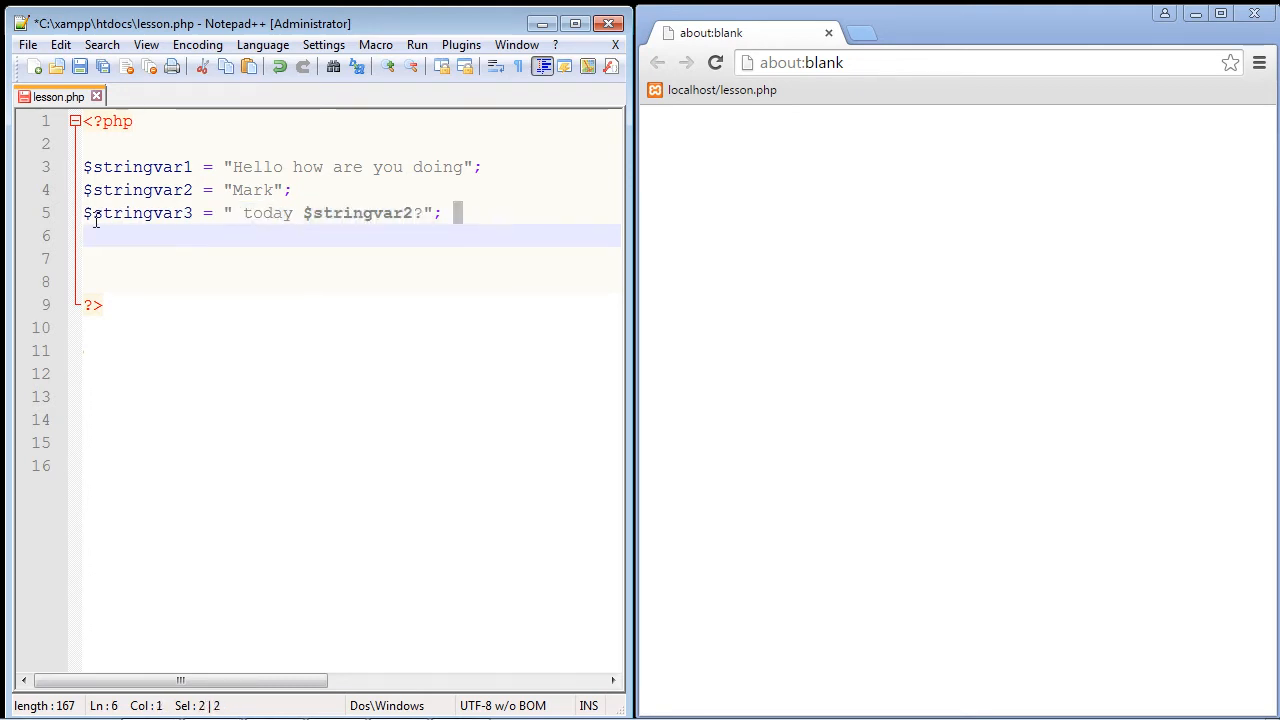
pyautogui.click(450, 212)
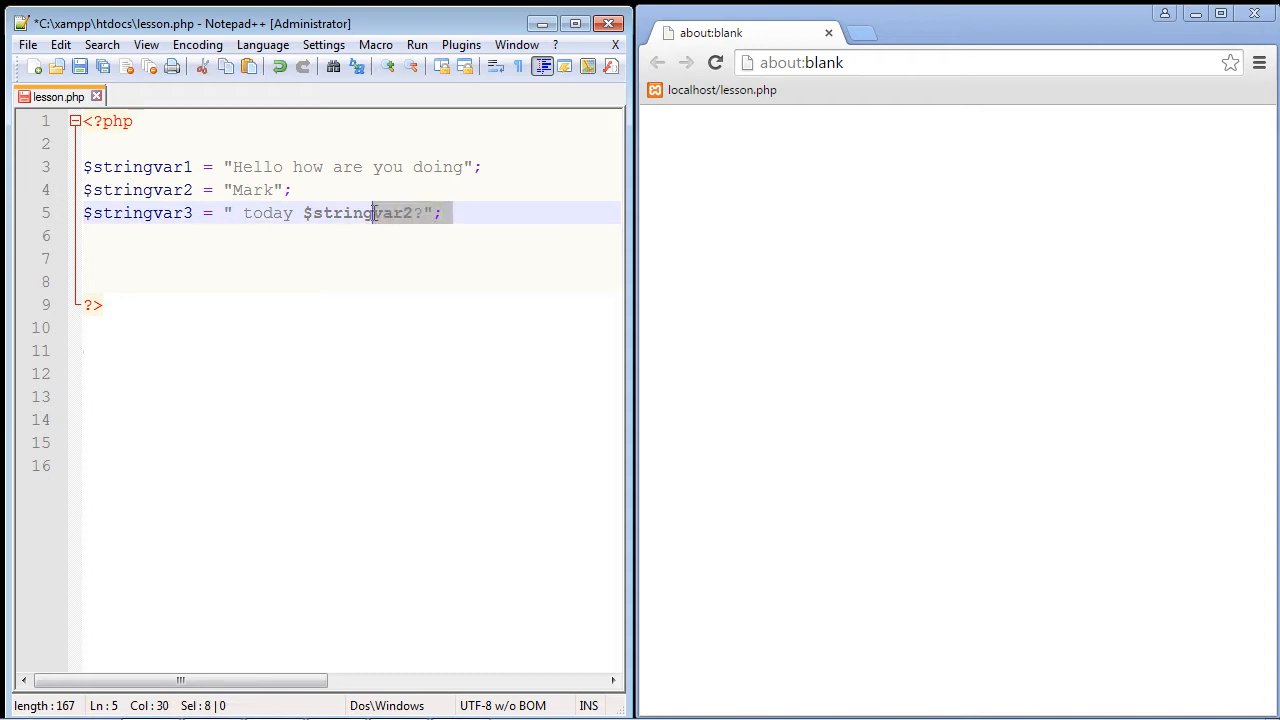
# Write echo $stringvar1 . $stringvar3; on line 7 to output the joined strings.
pyautogui.write('e')
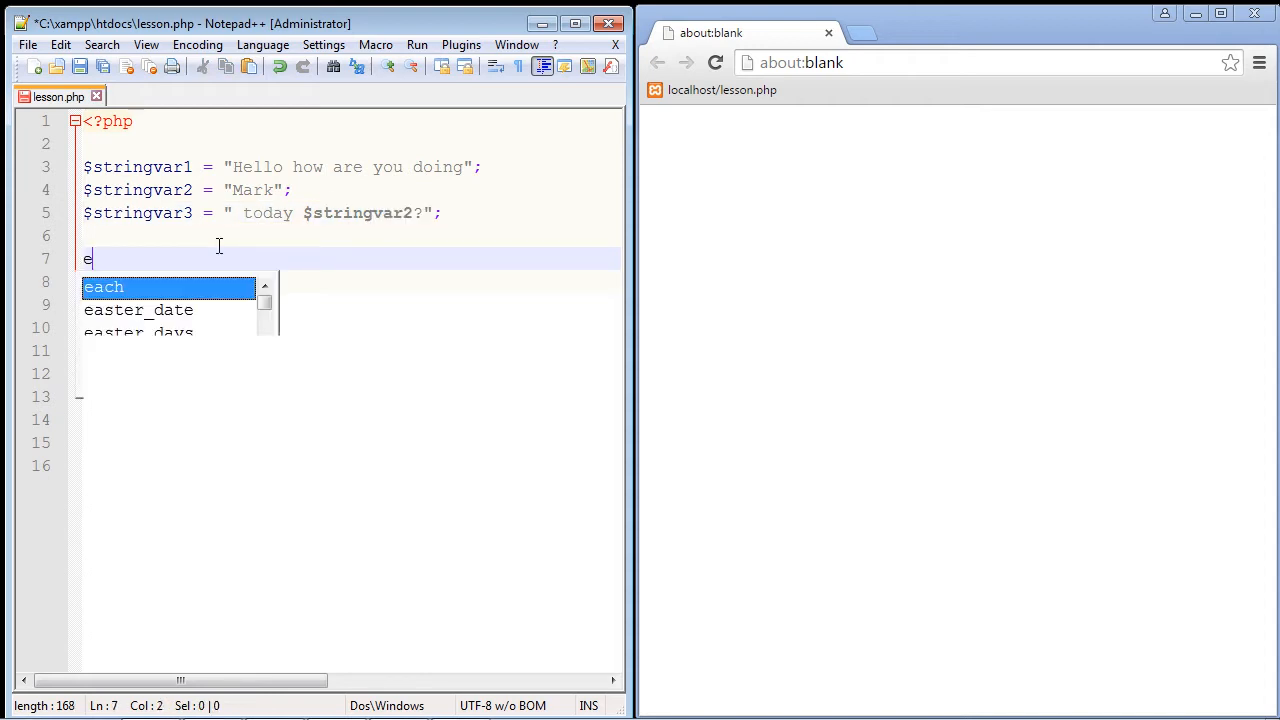
pyautogui.write('cho $st')
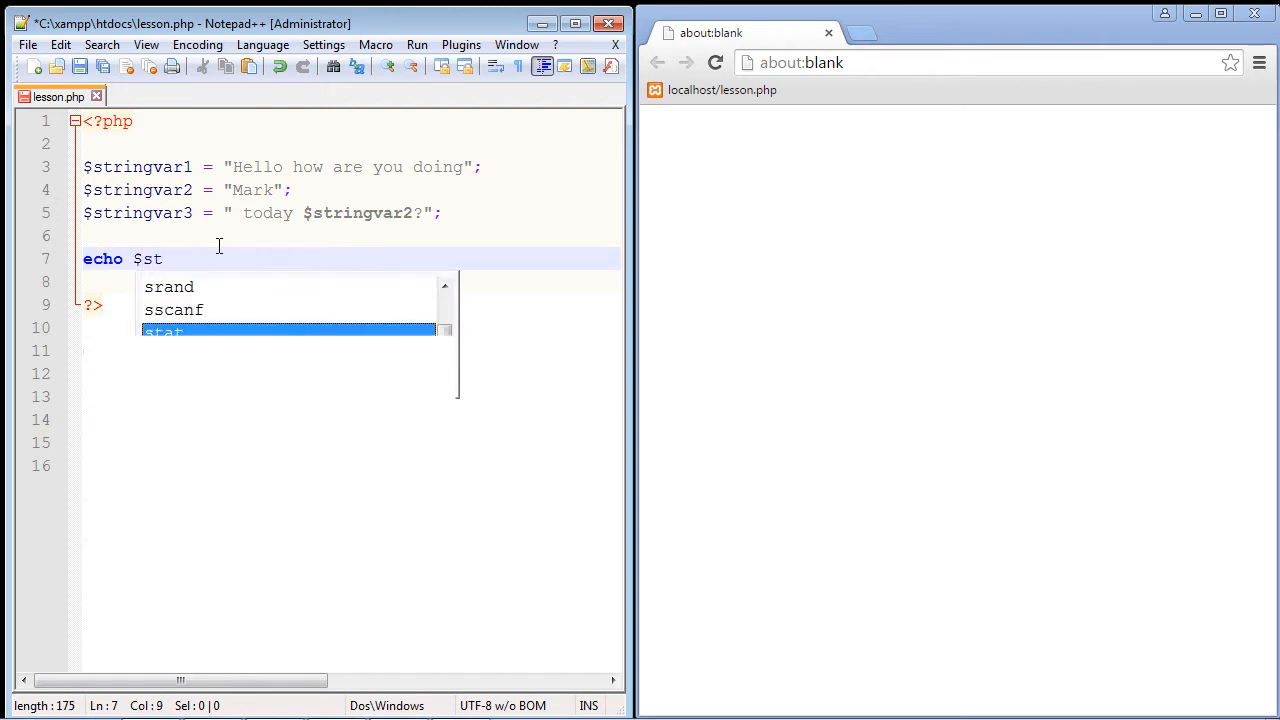
pyautogui.write('ringvar1')
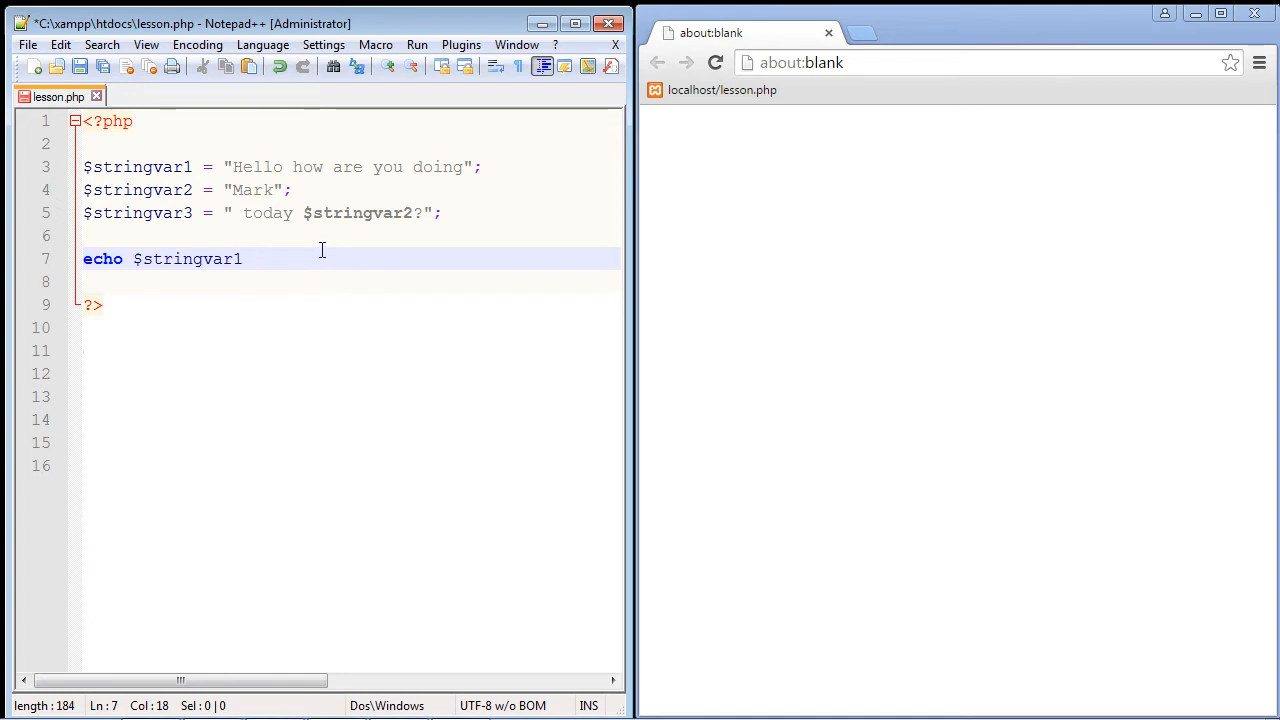
pyautogui.write('.')
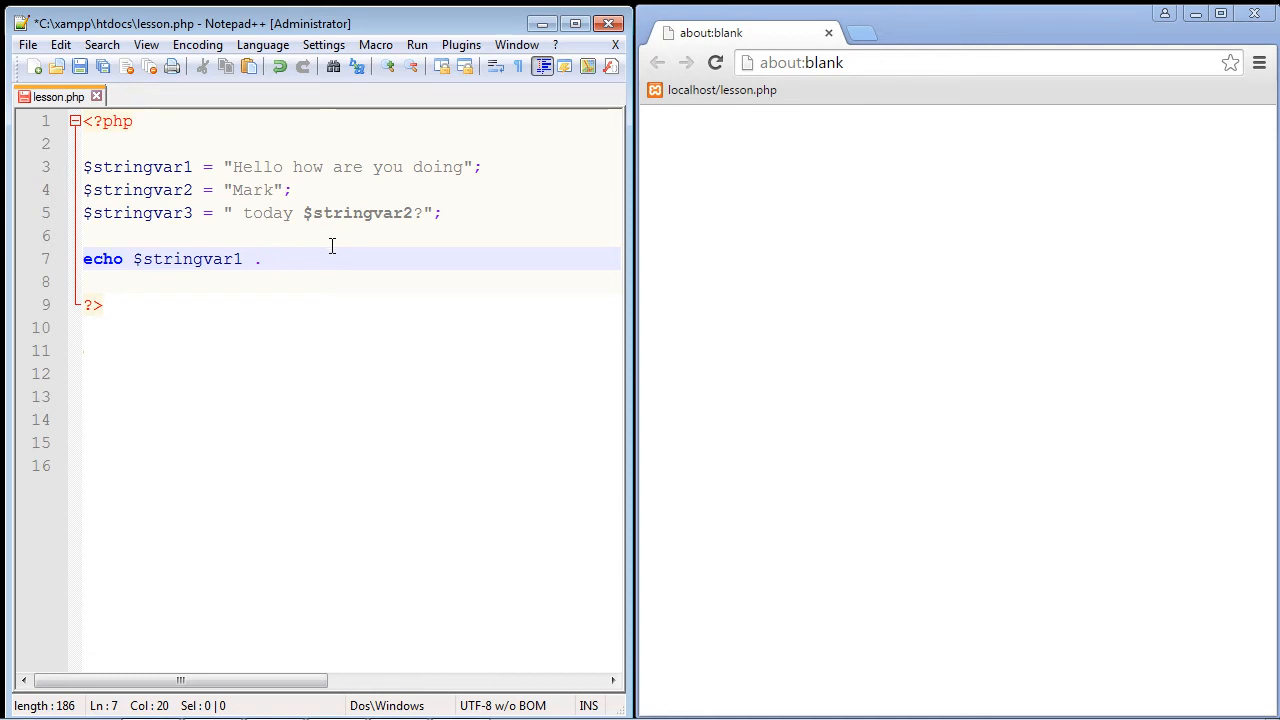
pyautogui.write('$stringvar3')
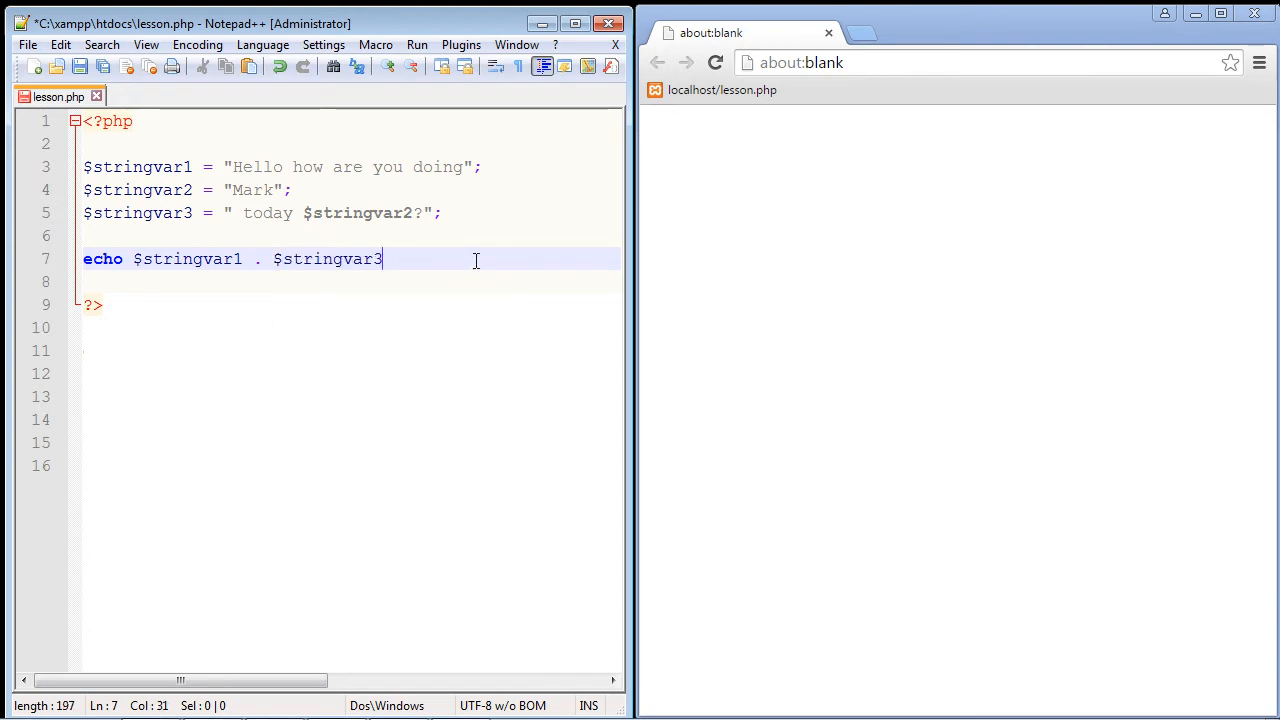
pyautogui.write(';')
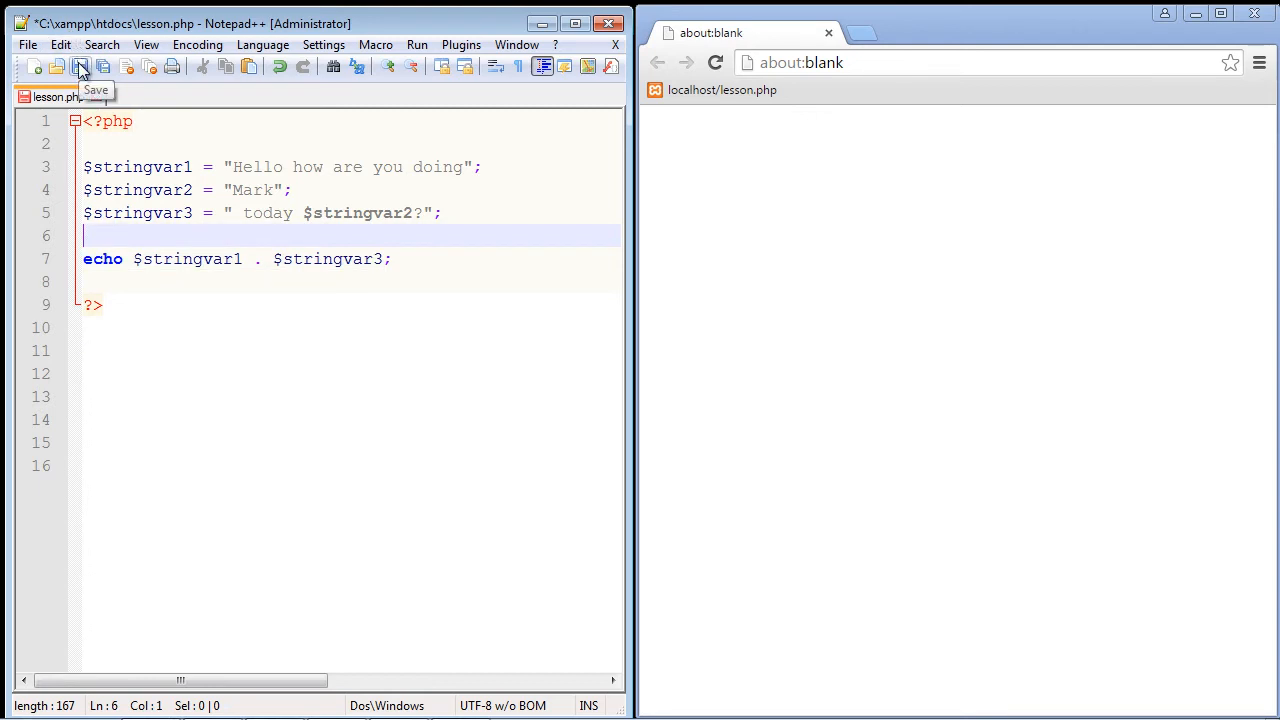
# Save lesson.php and view the output "Hello how are you doing today Mark?" in Chrome.
pyautogui.click(80, 66)
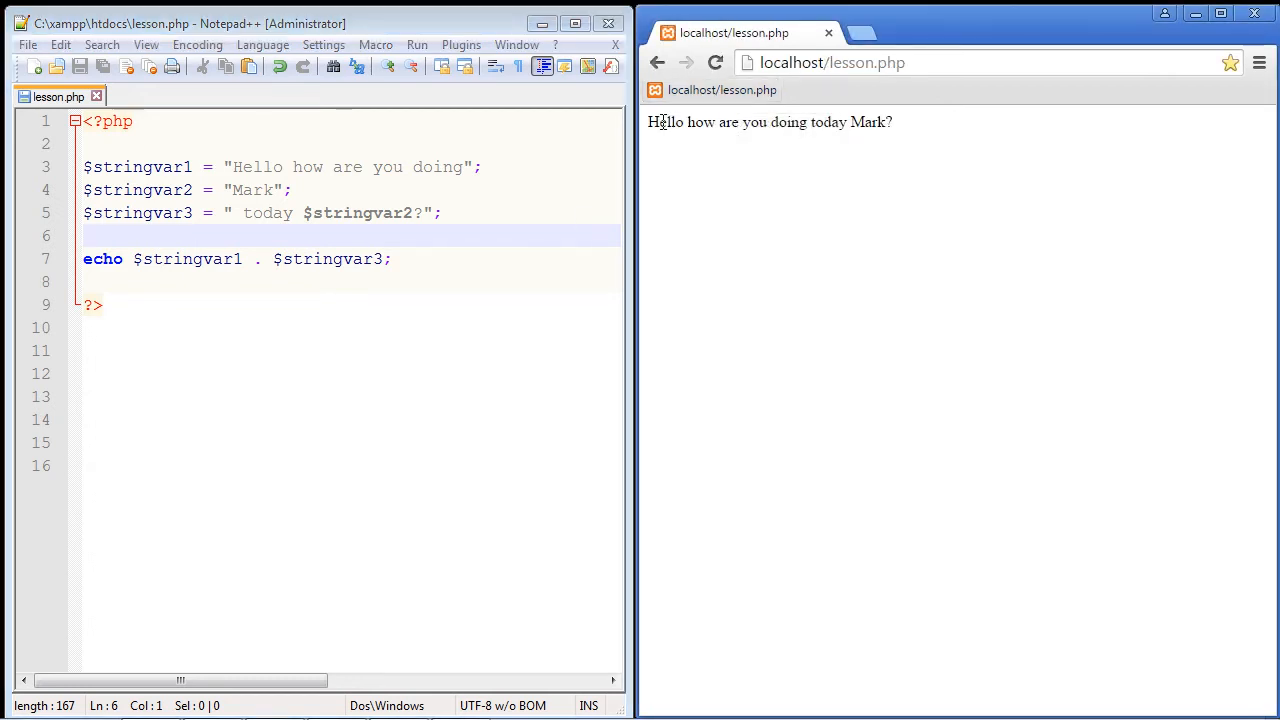
pyautogui.moveTo(670, 122); pyautogui.dragTo(884, 122)
pyautogui.write("'")
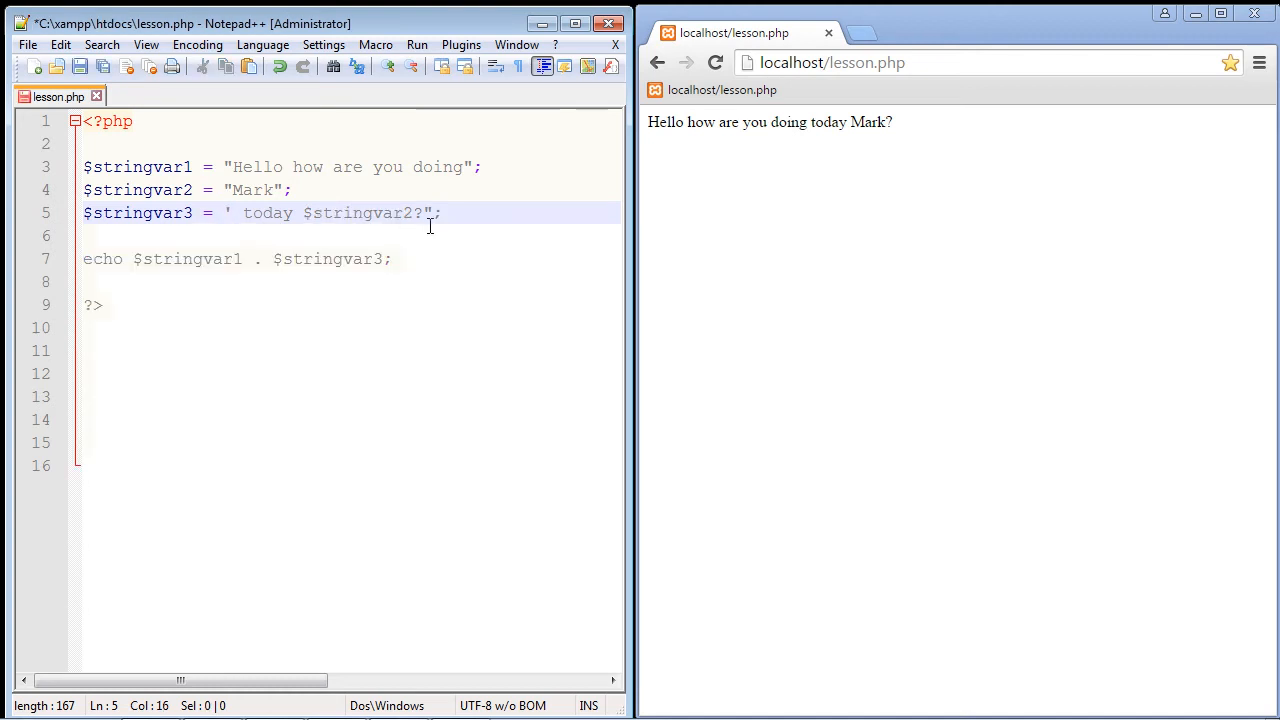
# Examine the quotes and the $stringvar2 reference inside the $stringvar3 string.
pyautogui.click(424, 212)
pyautogui.write("'")
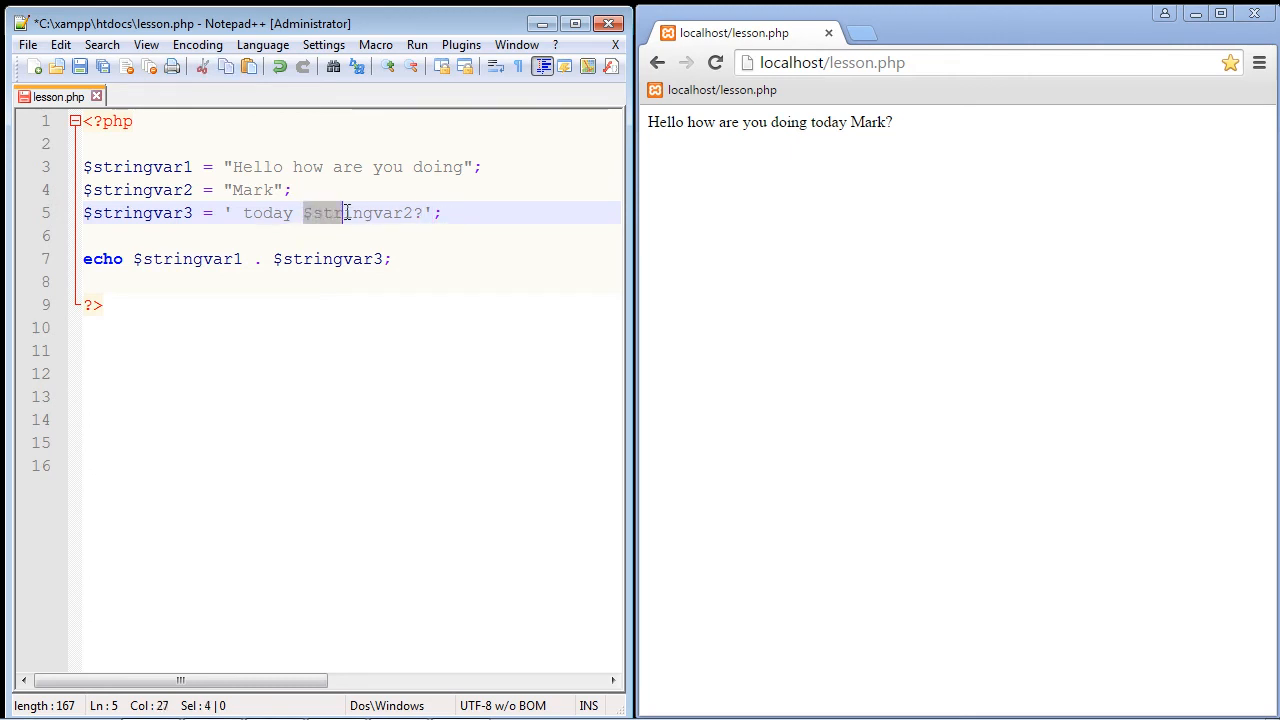
pyautogui.click(304, 212)
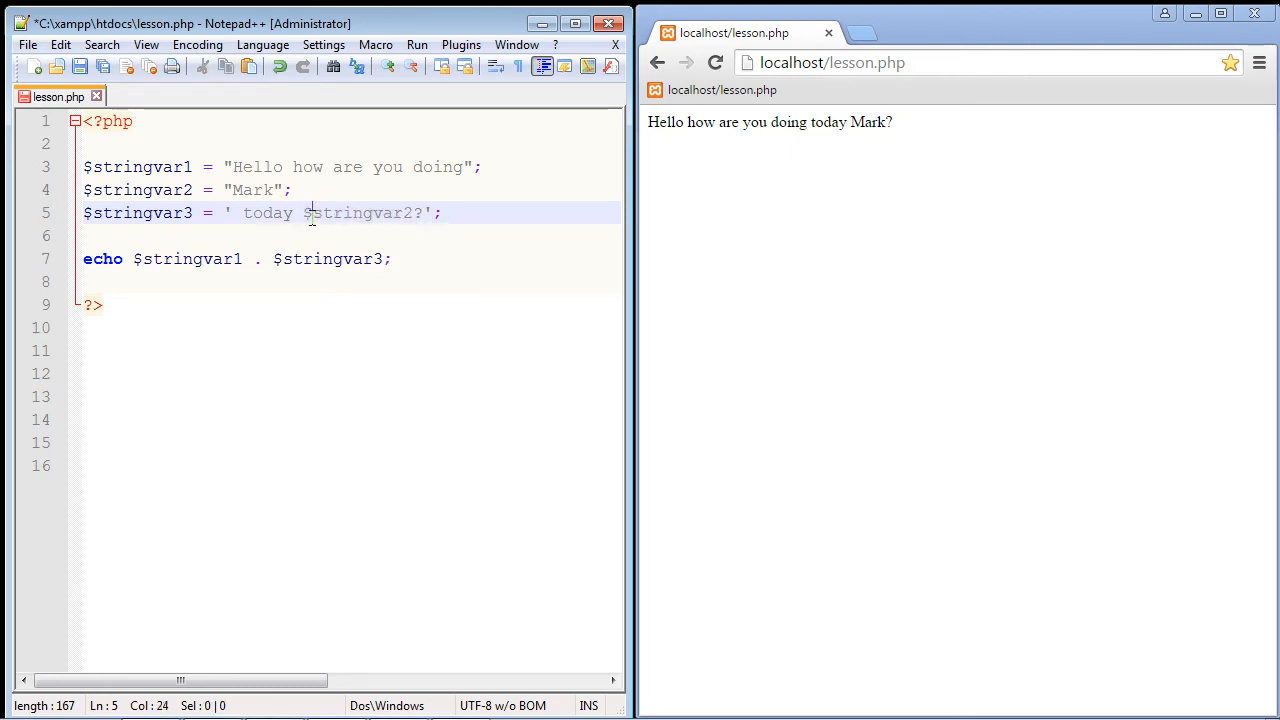
pyautogui.click(304, 212)
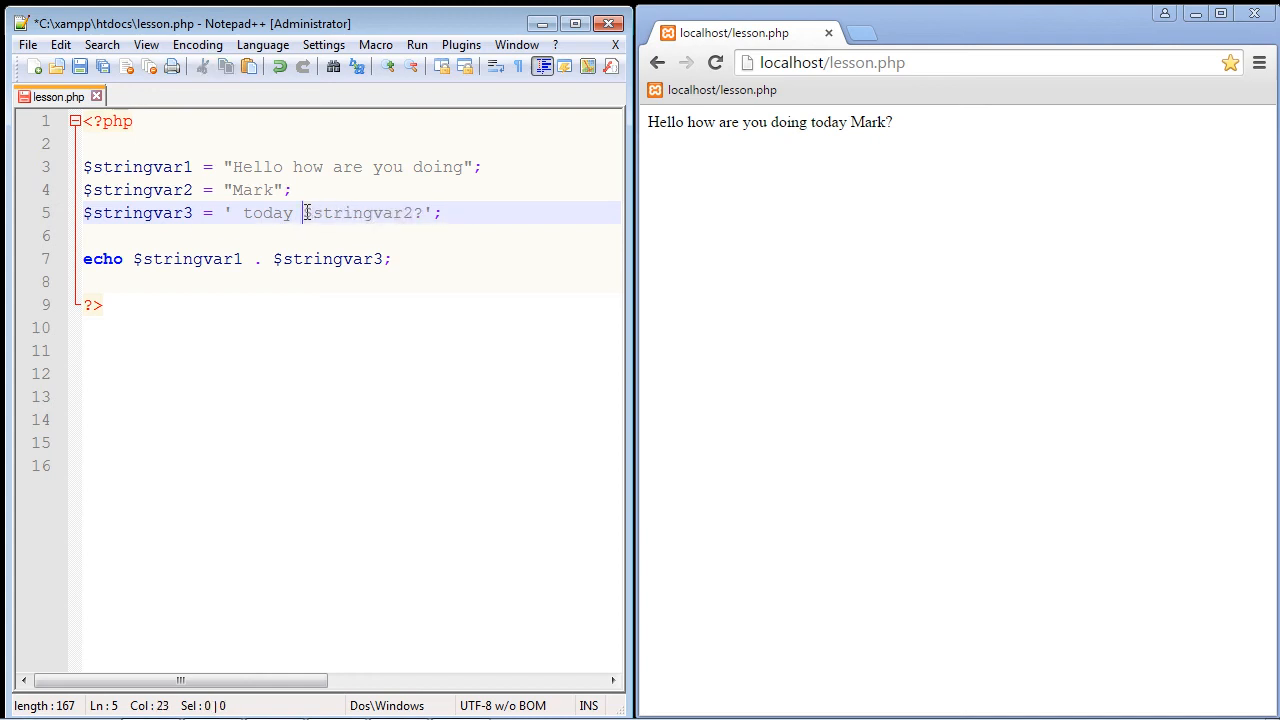
pyautogui.click(228, 190)
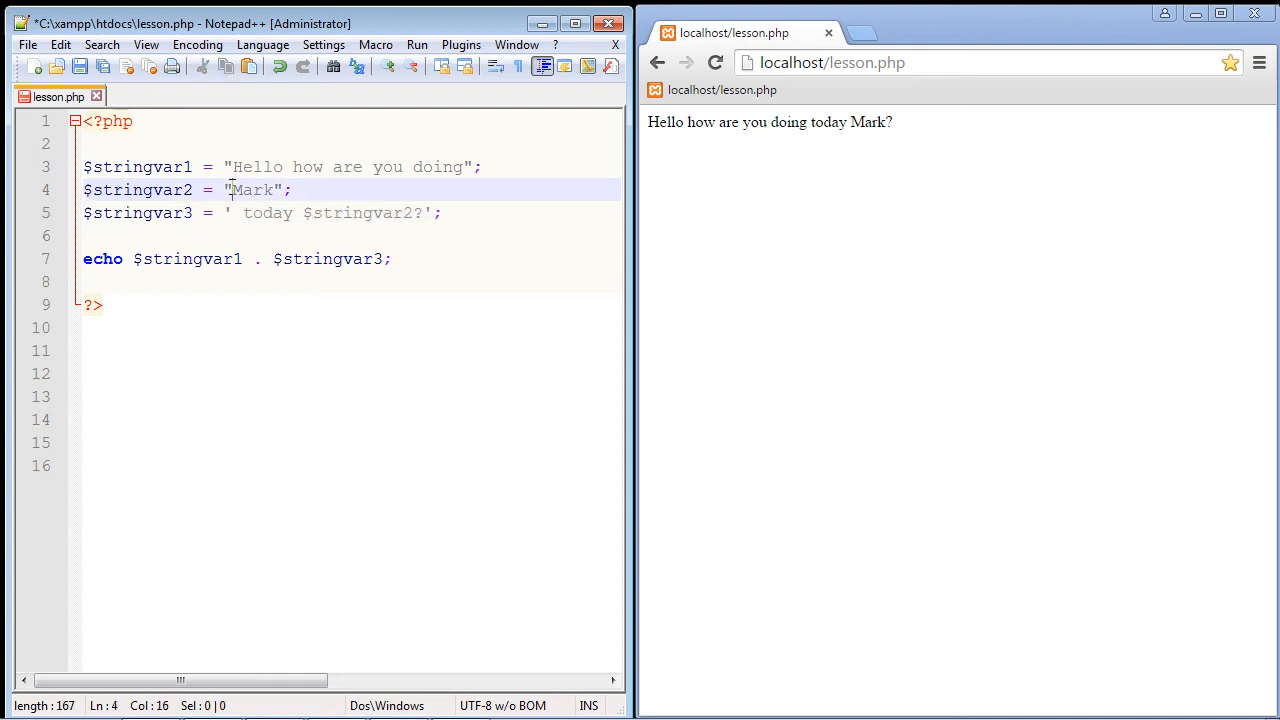
pyautogui.click(228, 212)
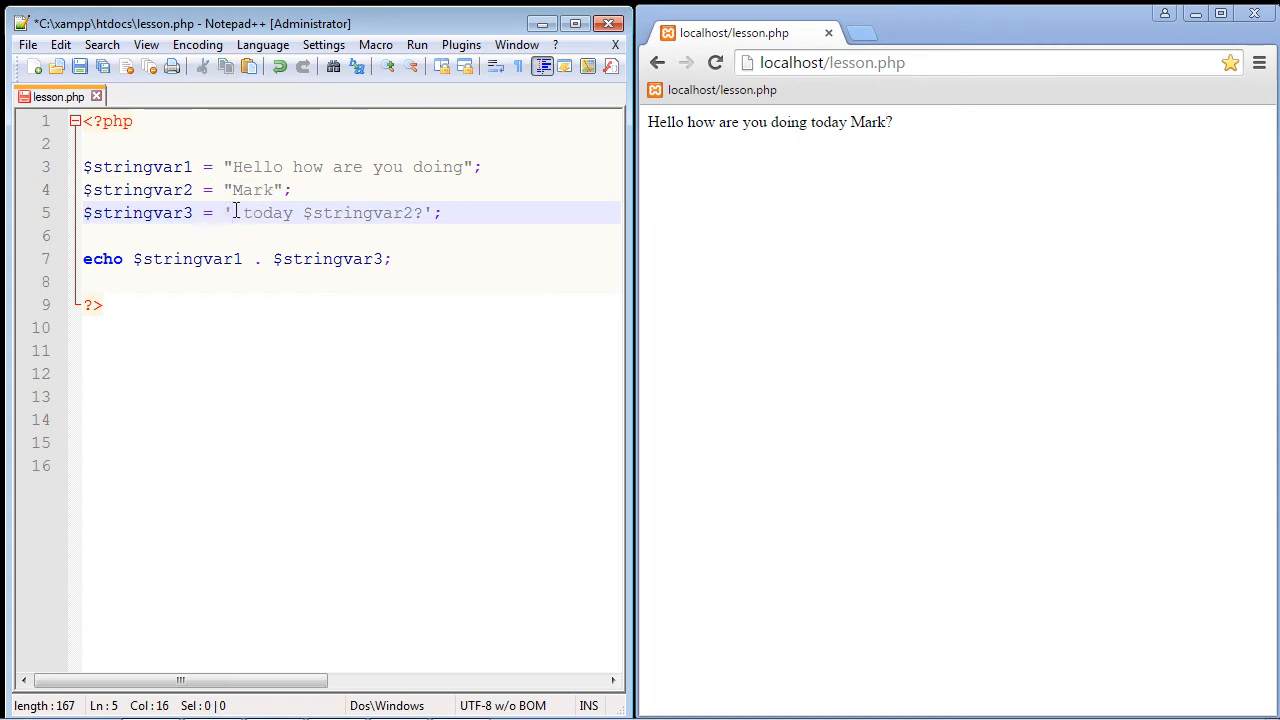
# Change the quotes around ' today $stringvar2?' to single quotes and save lesson.php.
pyautogui.moveTo(242, 212); pyautogui.dragTo(332, 212)
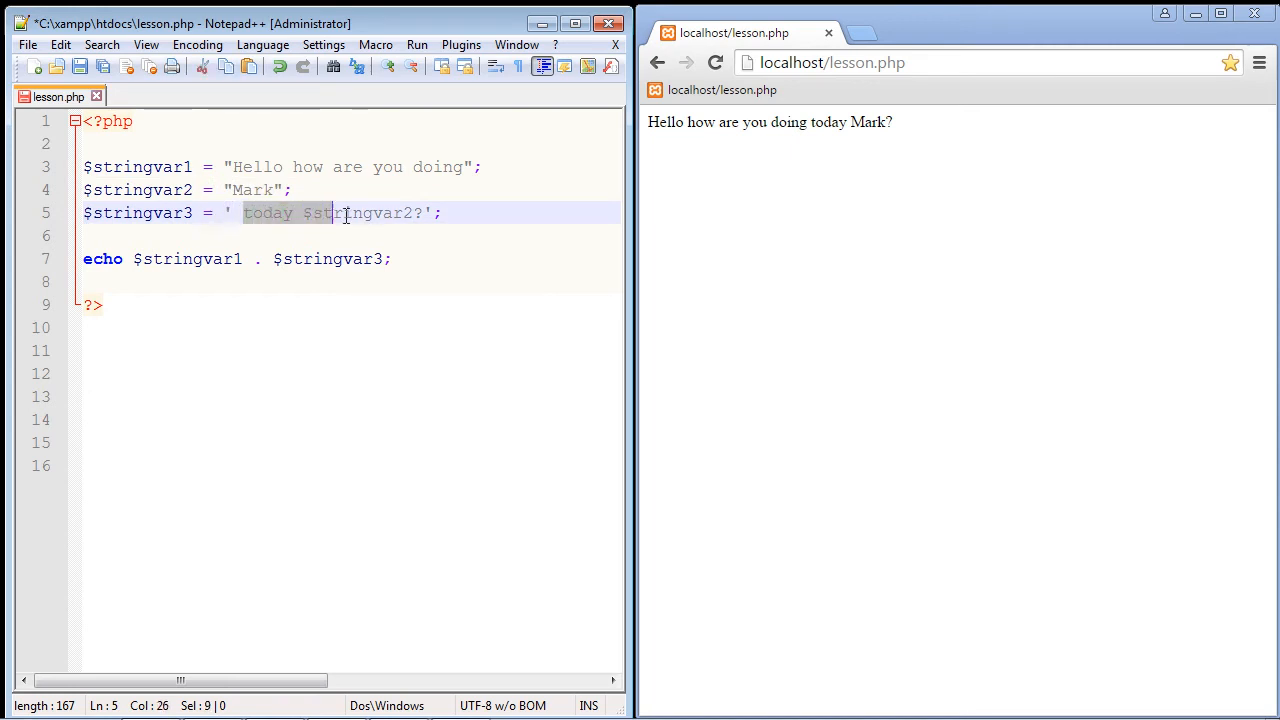
pyautogui.moveTo(330, 212); pyautogui.dragTo(424, 212)
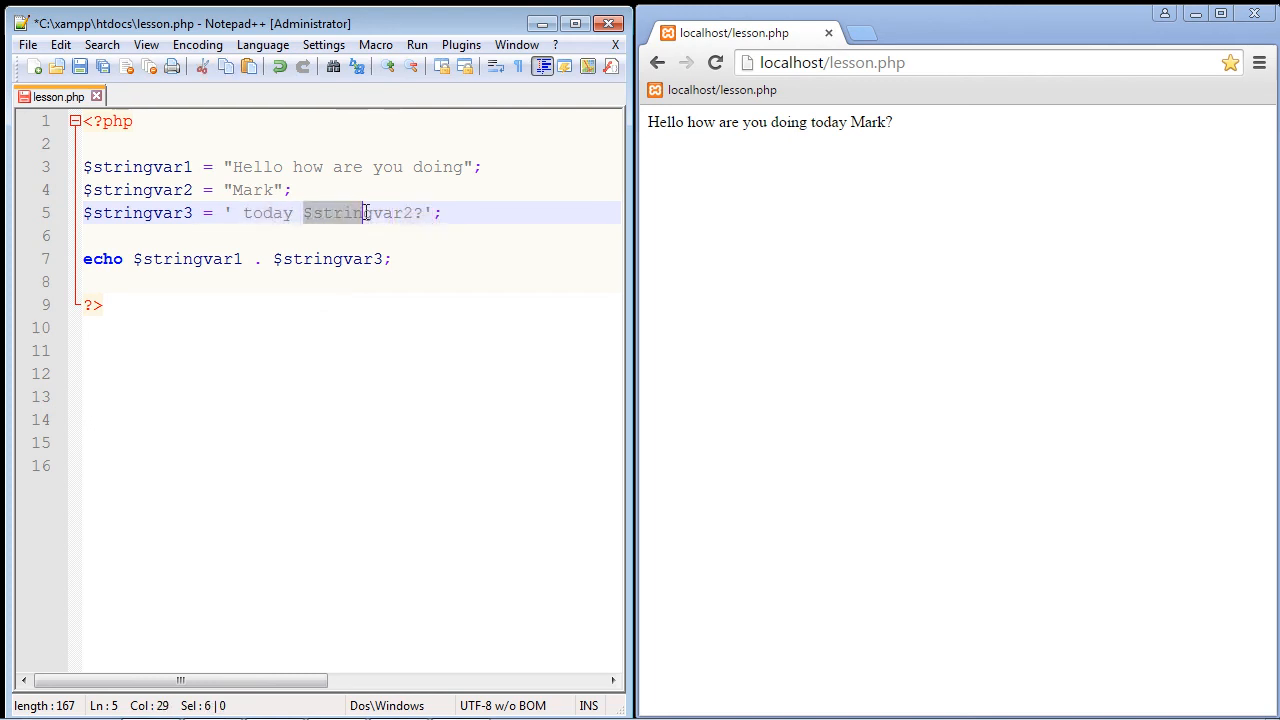
pyautogui.click(310, 212)
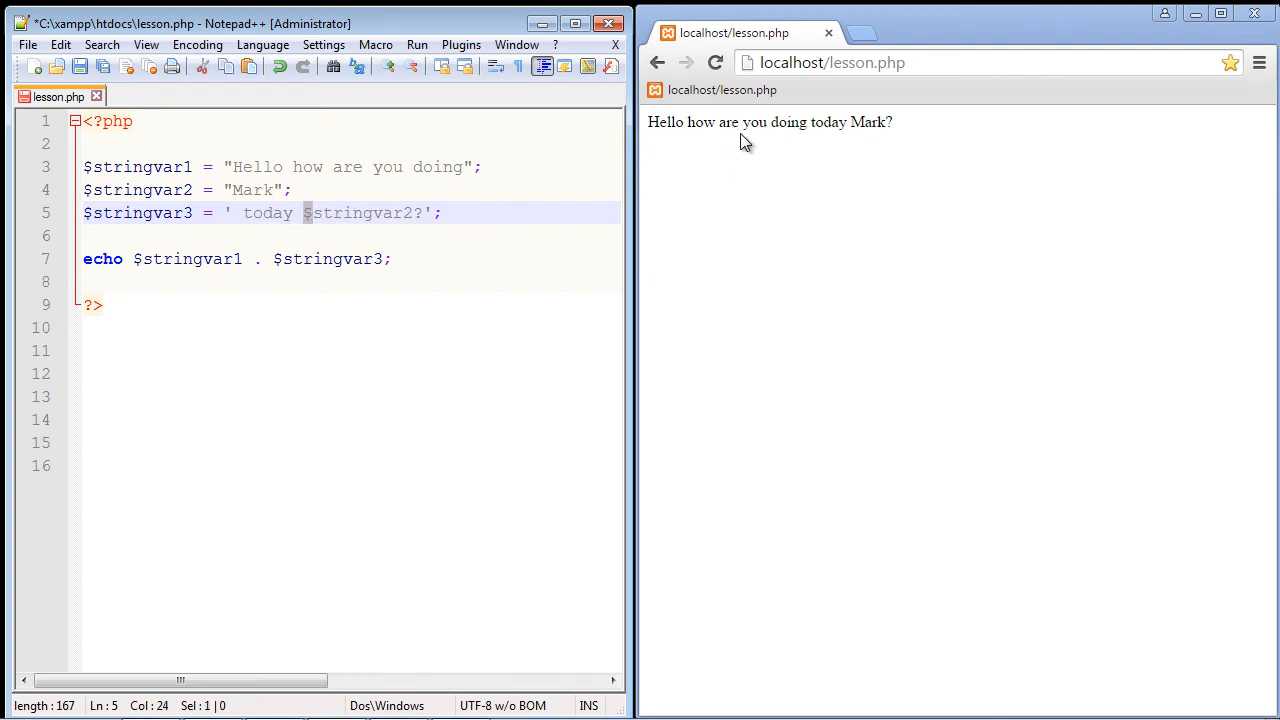
pyautogui.click(418, 212)
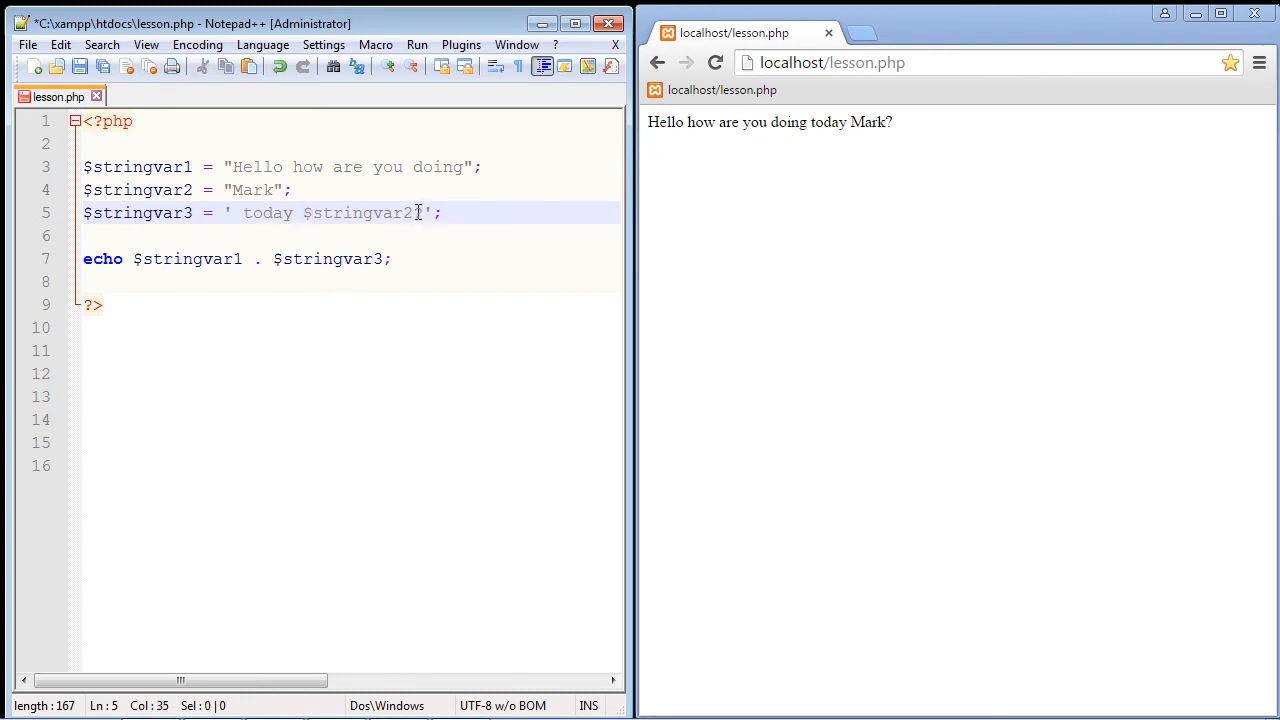
pyautogui.doubleClick(360, 212)
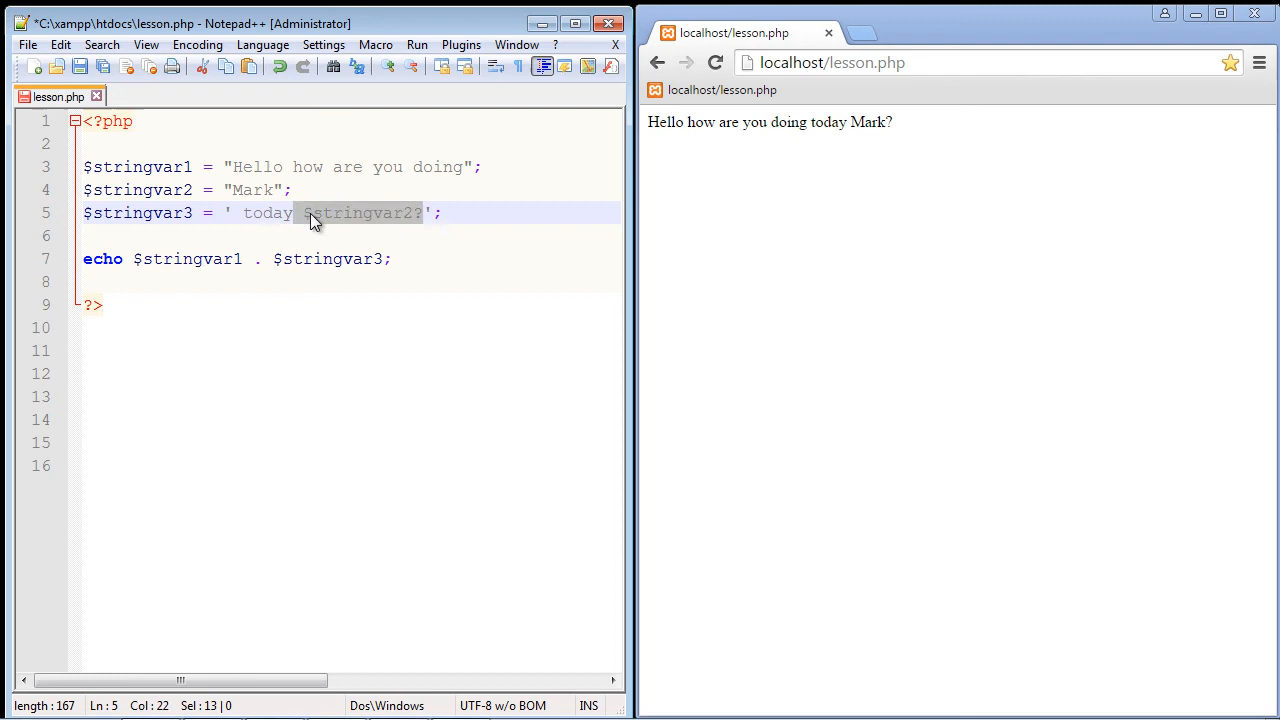
pyautogui.click(424, 212)
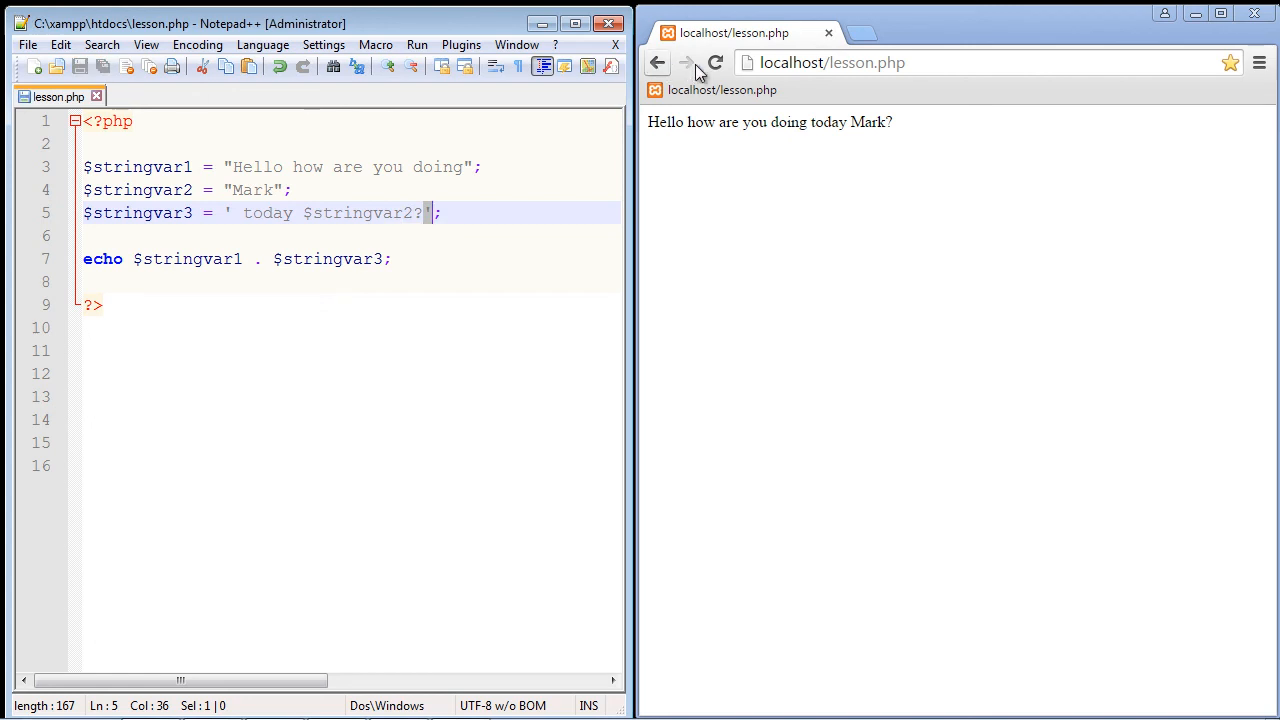
# Reload the page so it prints "Hello how are you doing today $stringvar2?" with the variable name literal.
pyautogui.click(716, 62)
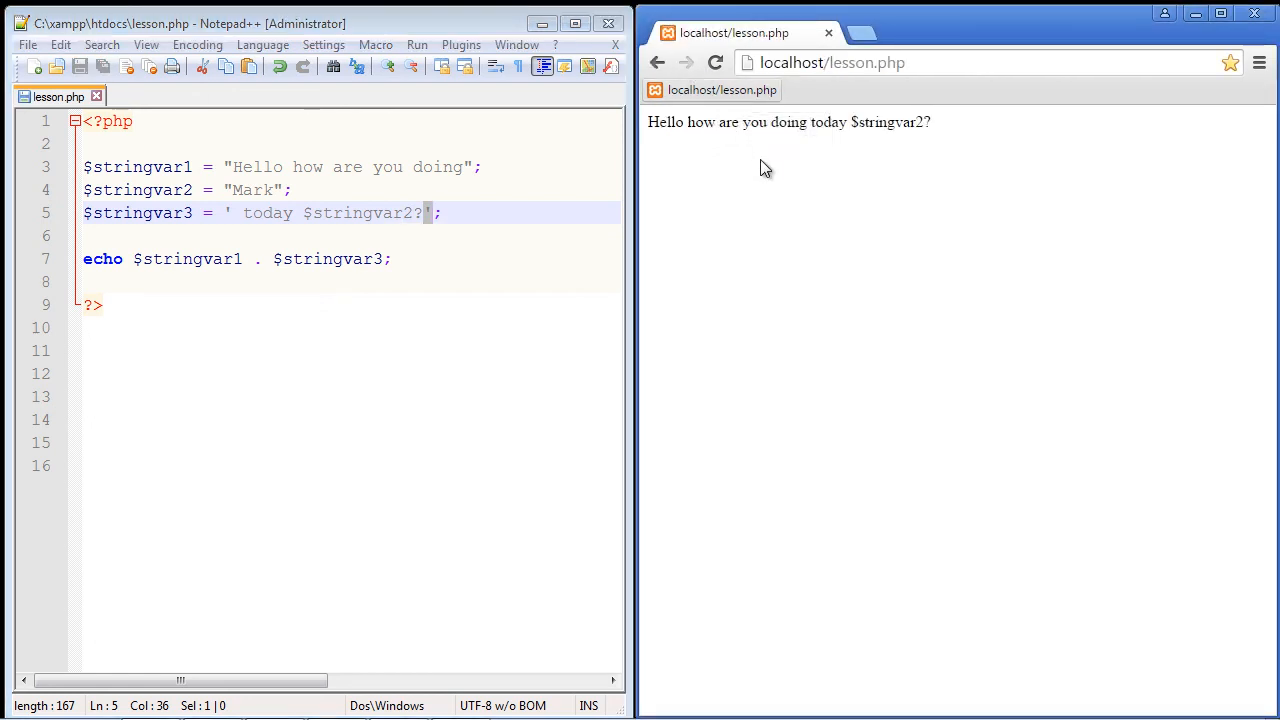
pyautogui.doubleClick(878, 122)
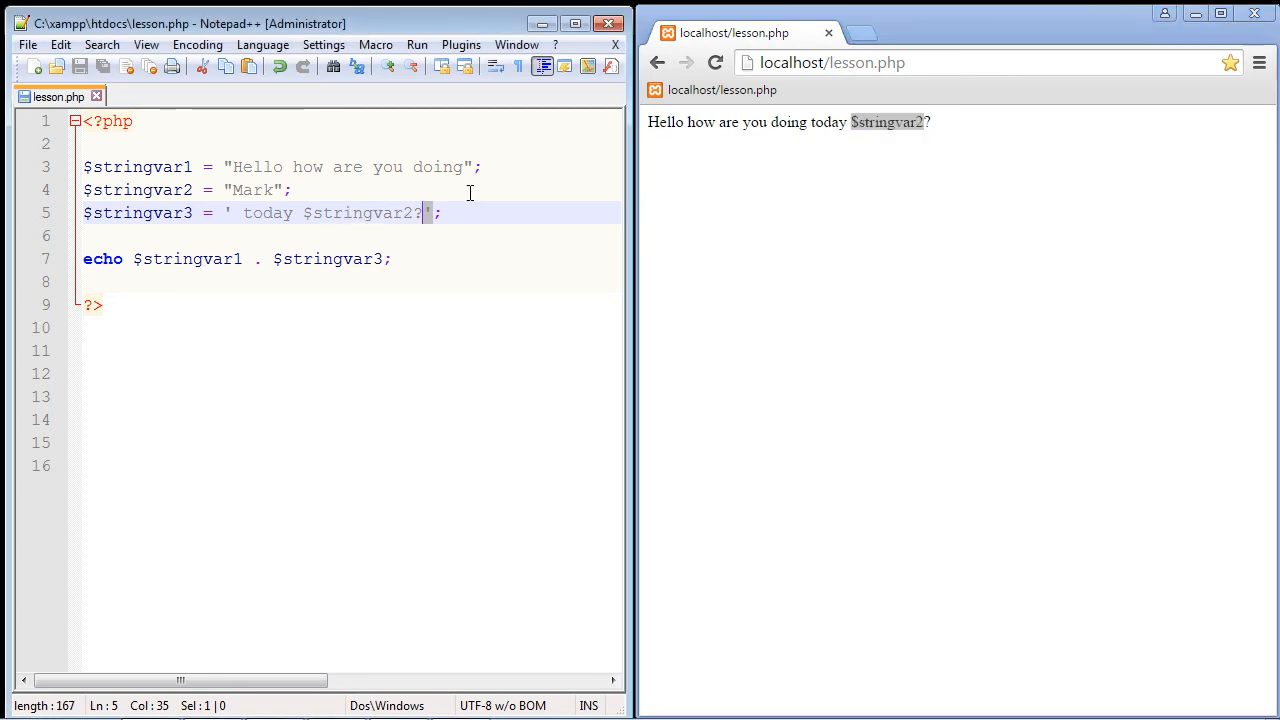
pyautogui.moveTo(454, 230)
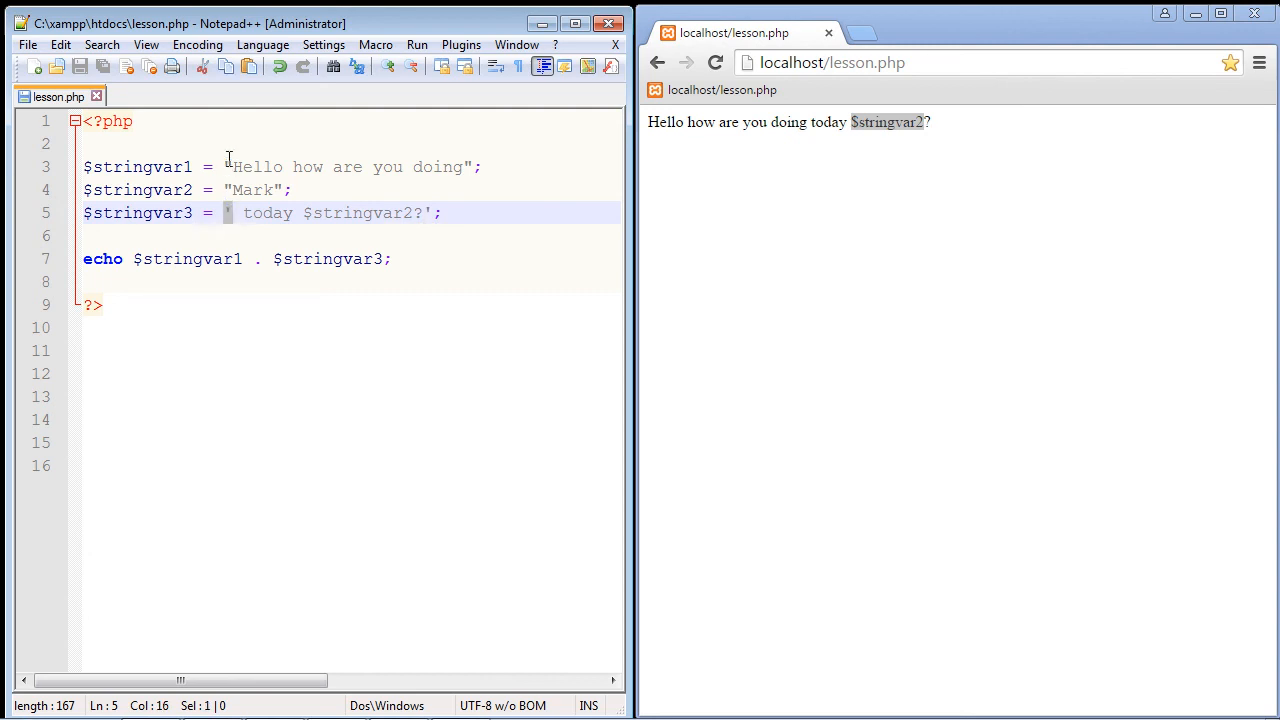
pyautogui.click(232, 168)
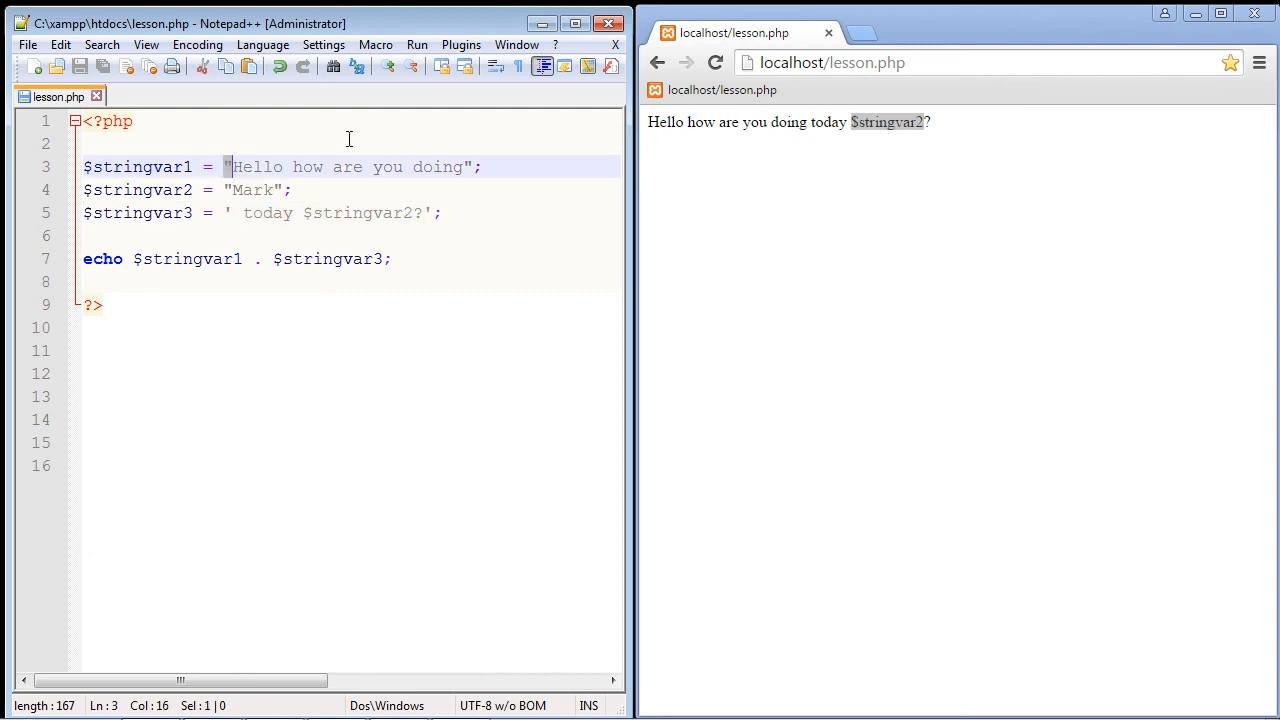